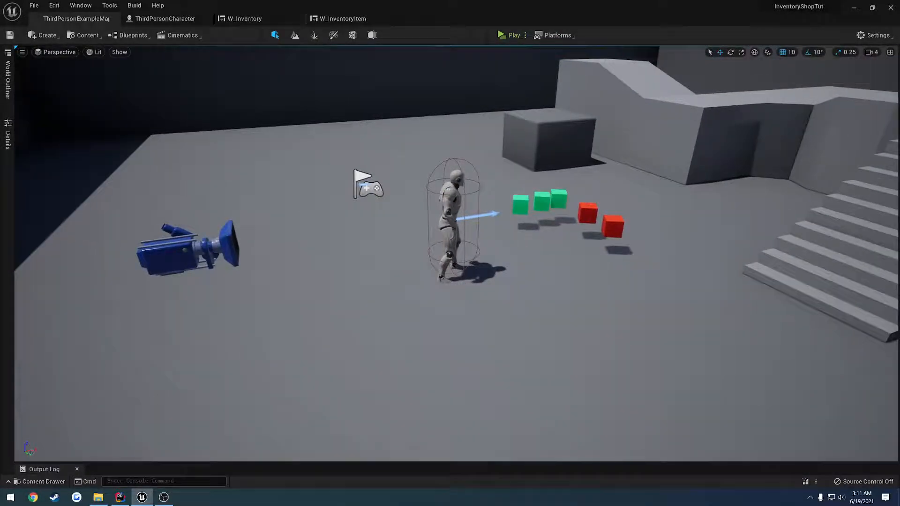
Bring up InventoryShopTutCharacter.cpp in Rider and scroll to Server_UseItem_Implementation
click(120, 497)
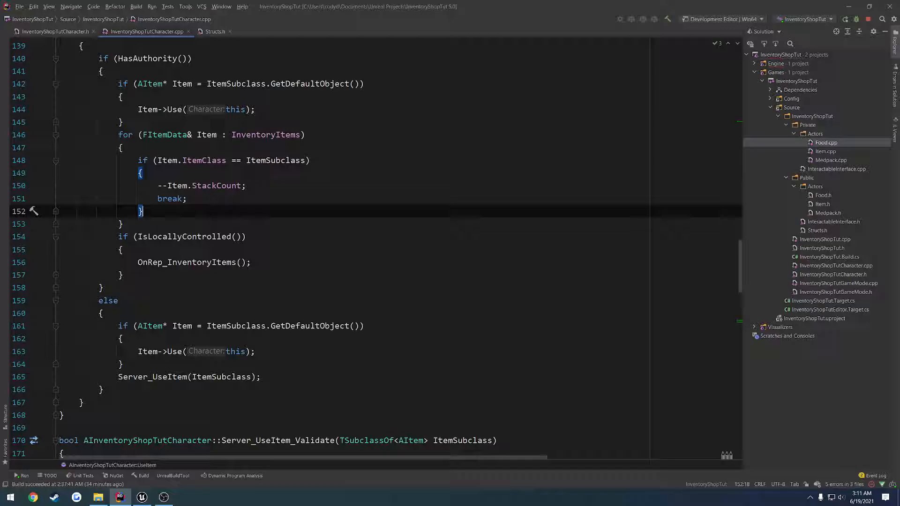
scroll(down, 3)
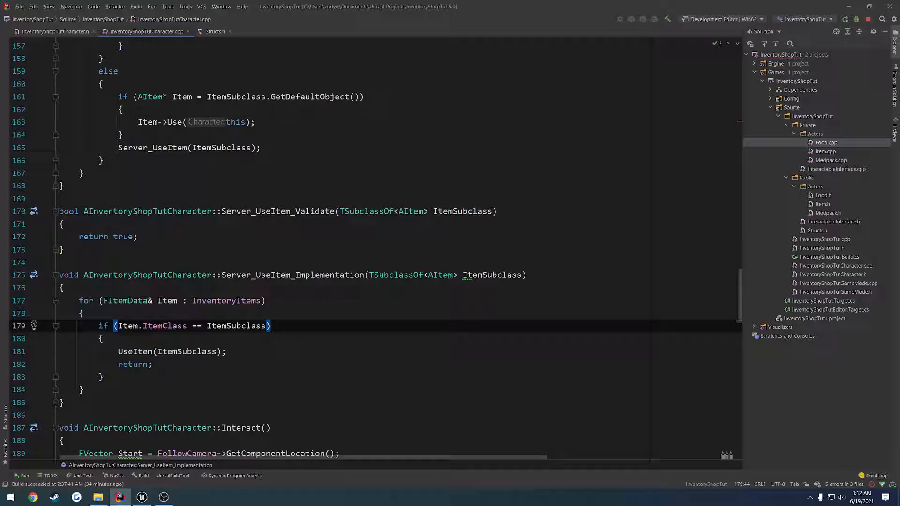
Launch the game from the InventoryShopTut 5.0 .uproject file in File Explorer
click(141, 497)
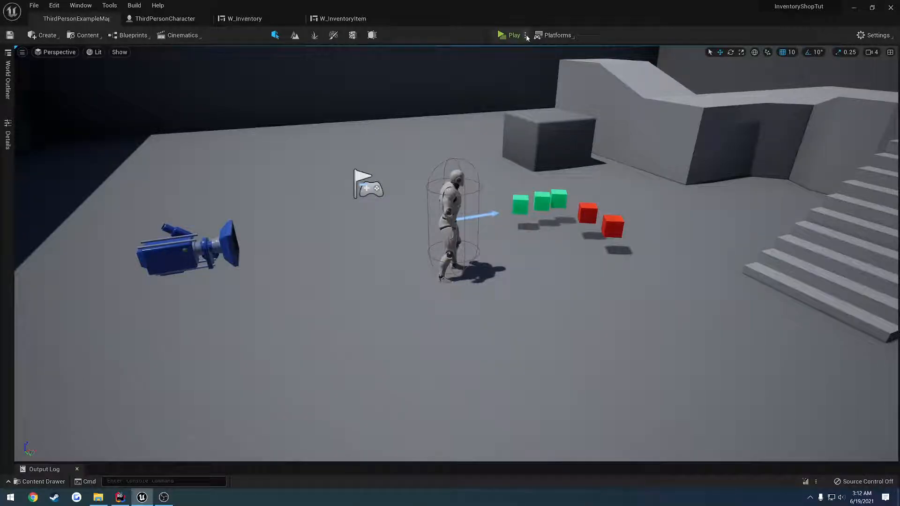
click(526, 36)
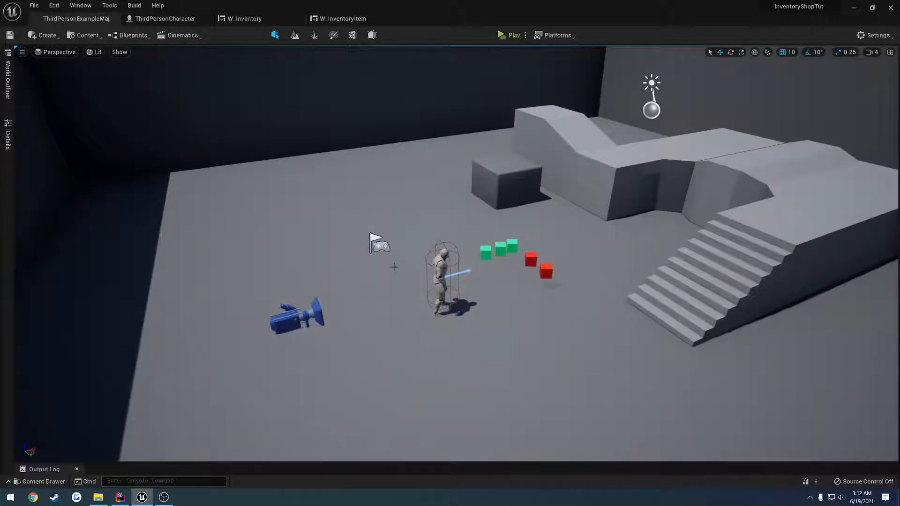
click(98, 497)
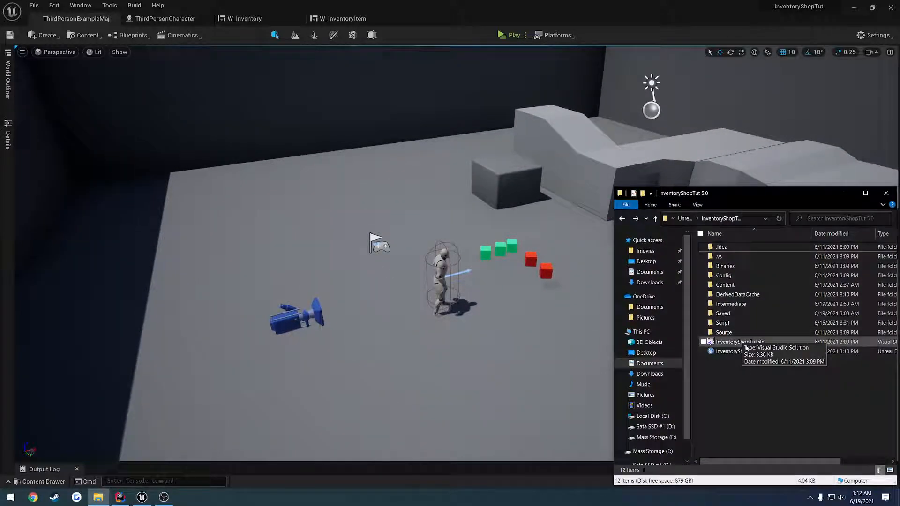
right_click(730, 350)
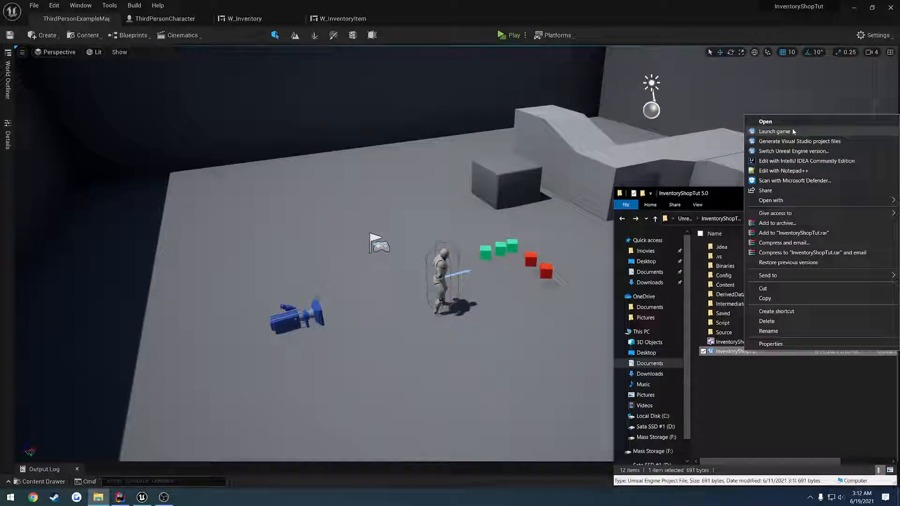
click(774, 131)
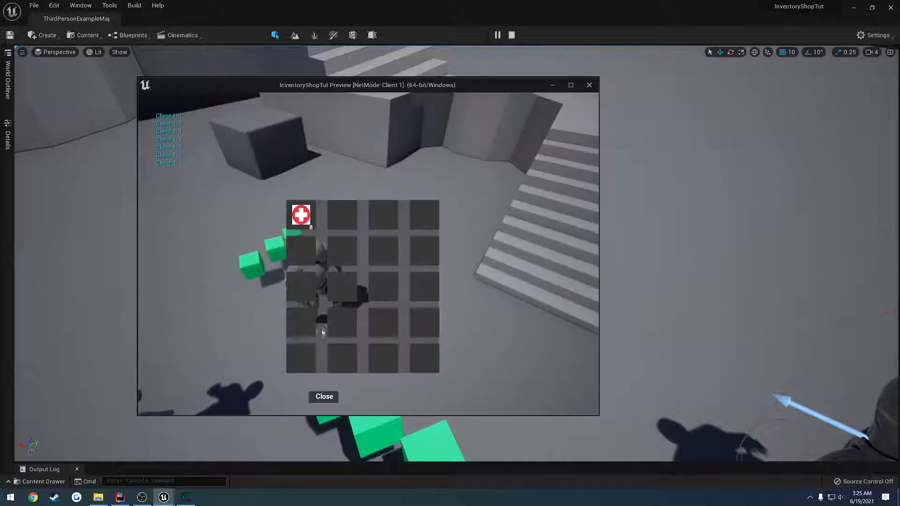
Bring the Cheat Engine window to the front over the client preview
key(alt+tab)
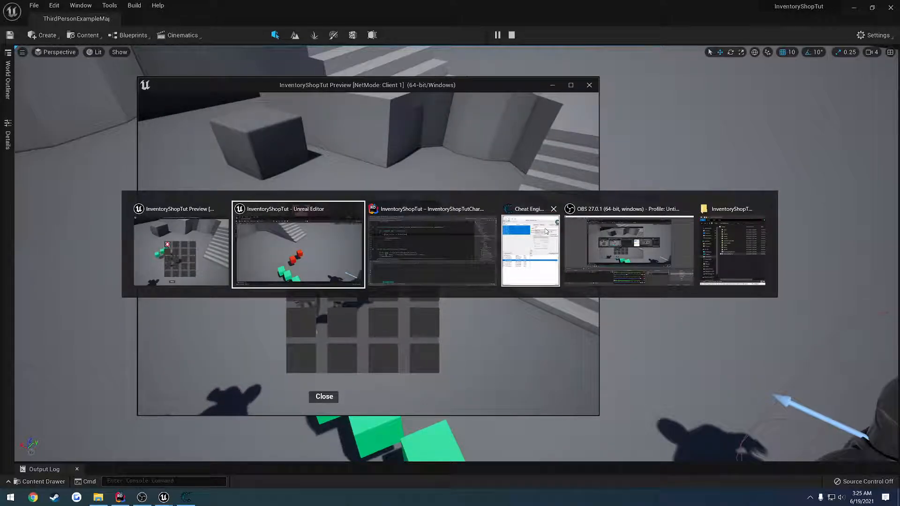
click(530, 249)
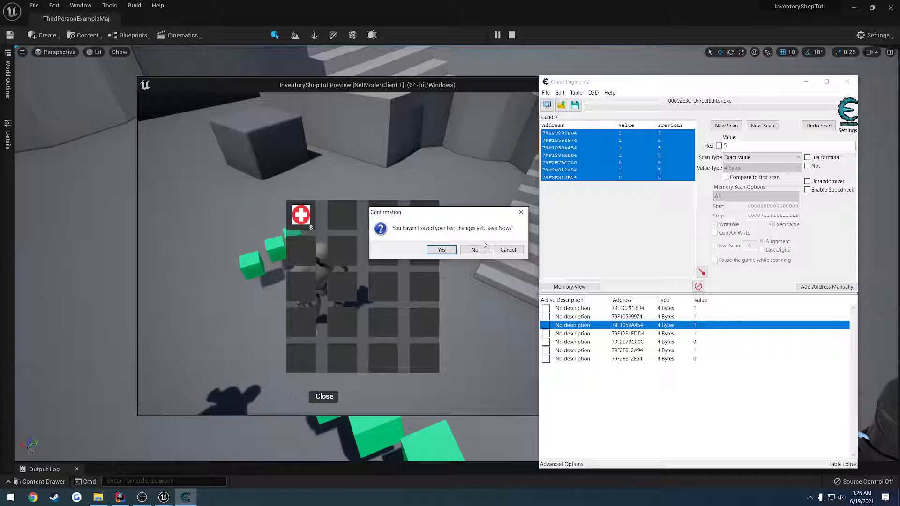
Discard the old scan results and attach Cheat Engine to UnrealEditor.exe
click(10, 497)
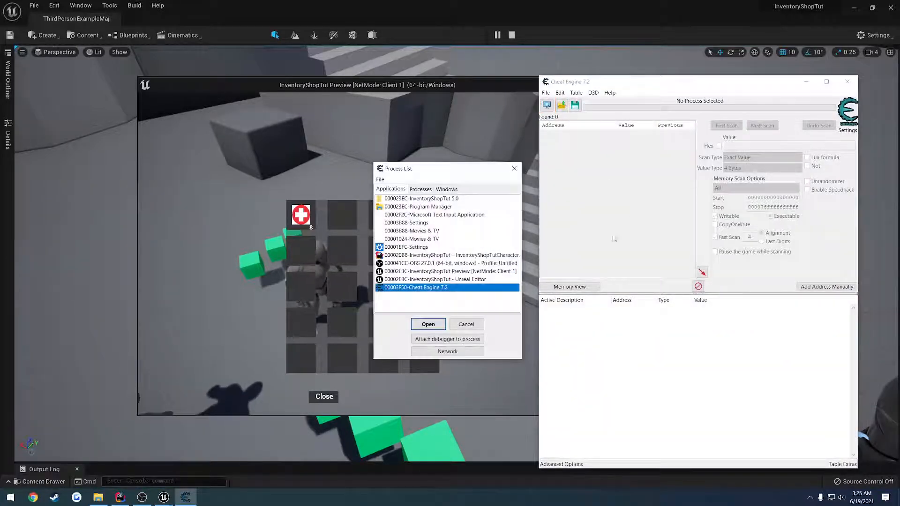
click(427, 324)
text(6)
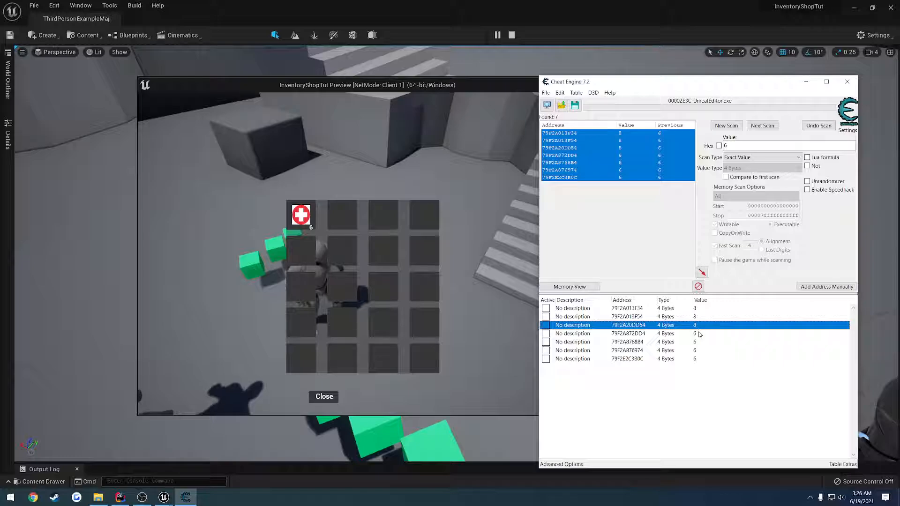
Test candidate stack addresses until one changes the medkit count, then show the game preview
click(628, 334)
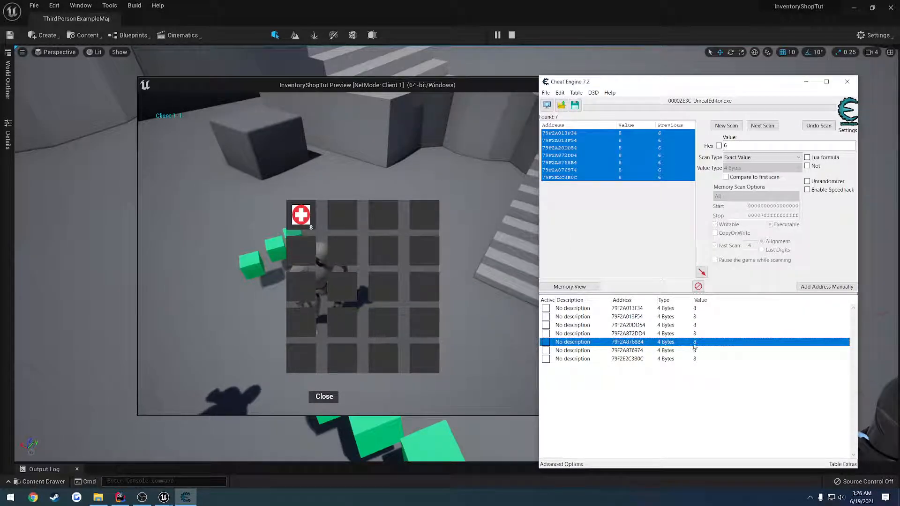
click(628, 334)
text(20)
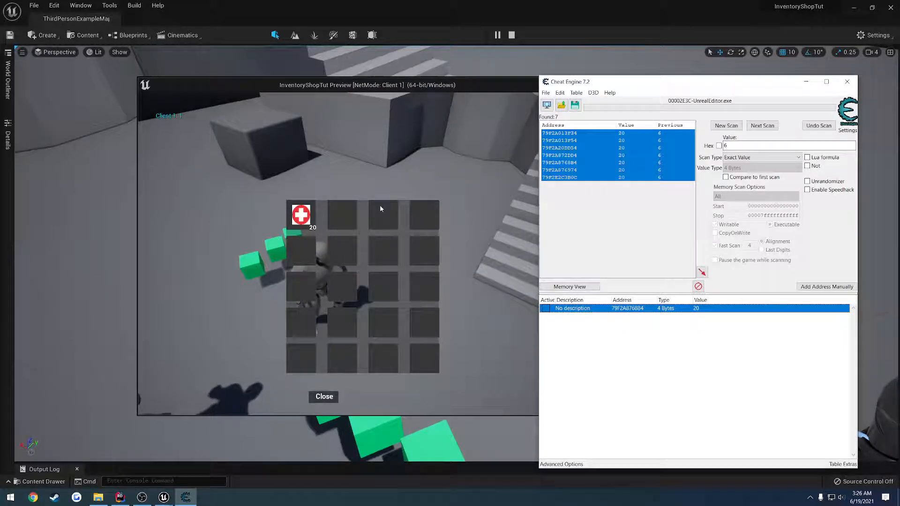
click(323, 397)
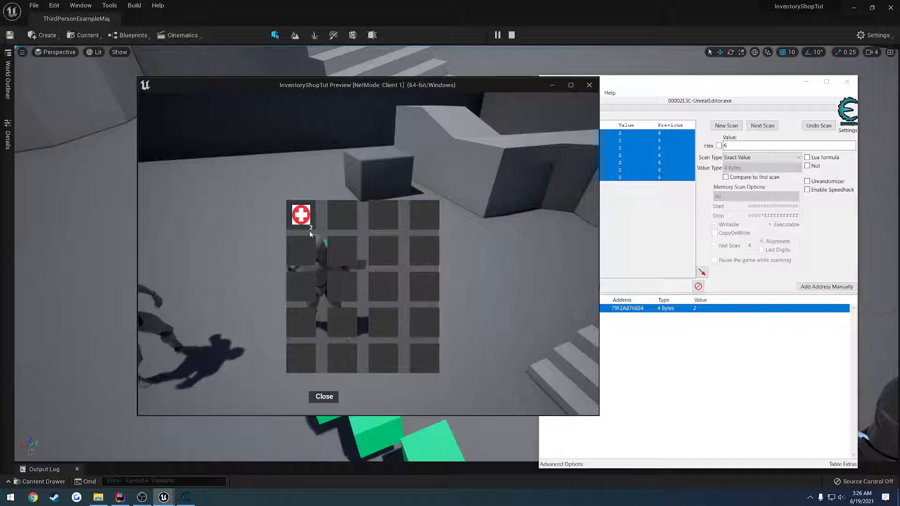
Use medkits from the cheated stack, then close the game preview
double_click(695, 307)
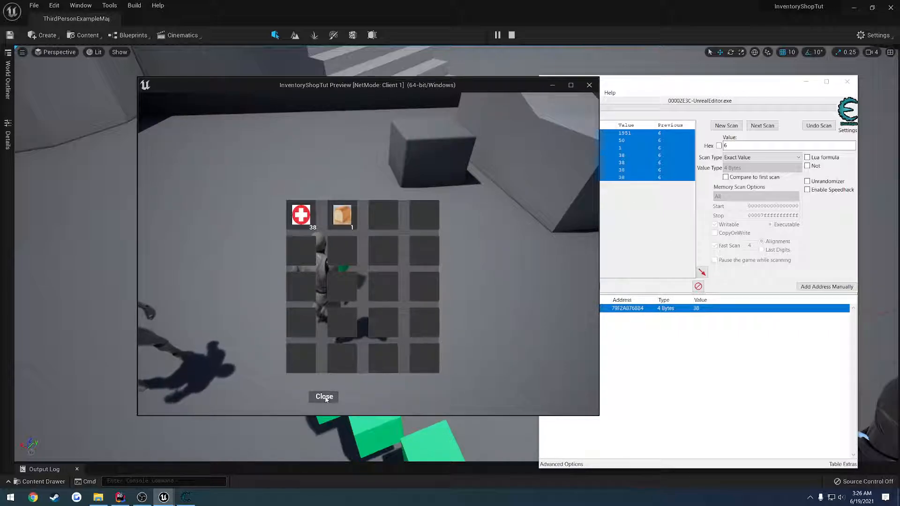
mouse_move(380, 377)
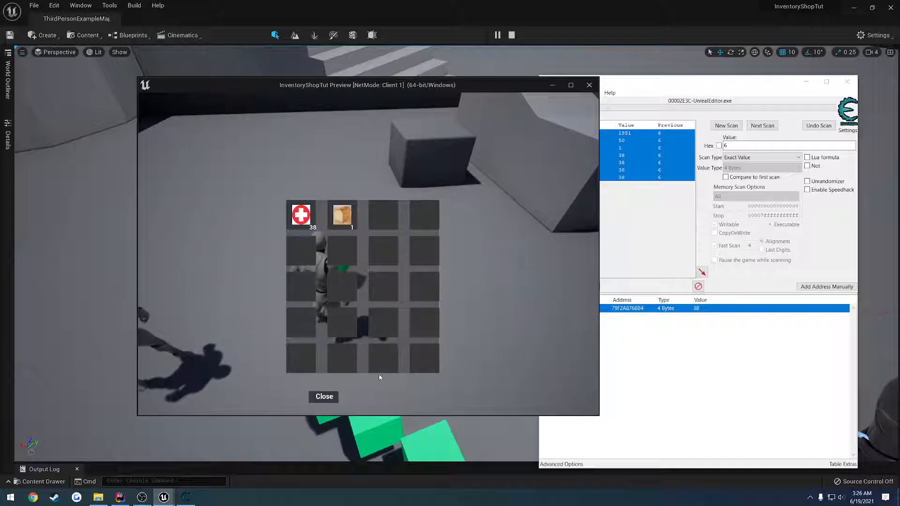
click(324, 396)
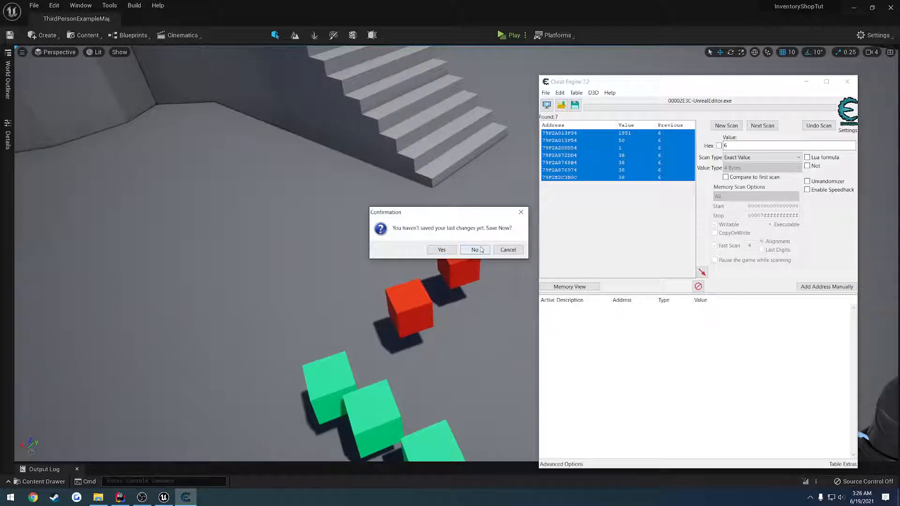
Decline saving the cheat table and return to the Rider code editor
click(475, 250)
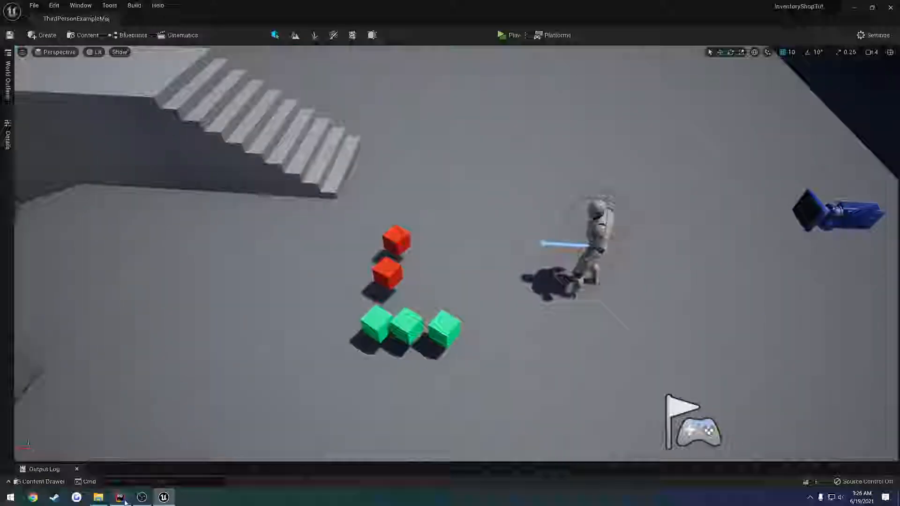
click(120, 497)
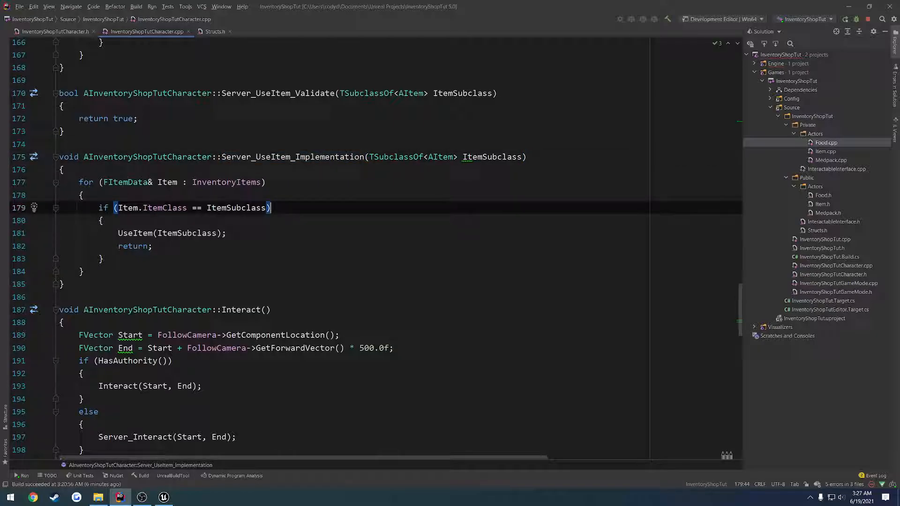
Add an inner if (Item.StackCount condition inside the ItemClass block above UseItem
click(101, 220)
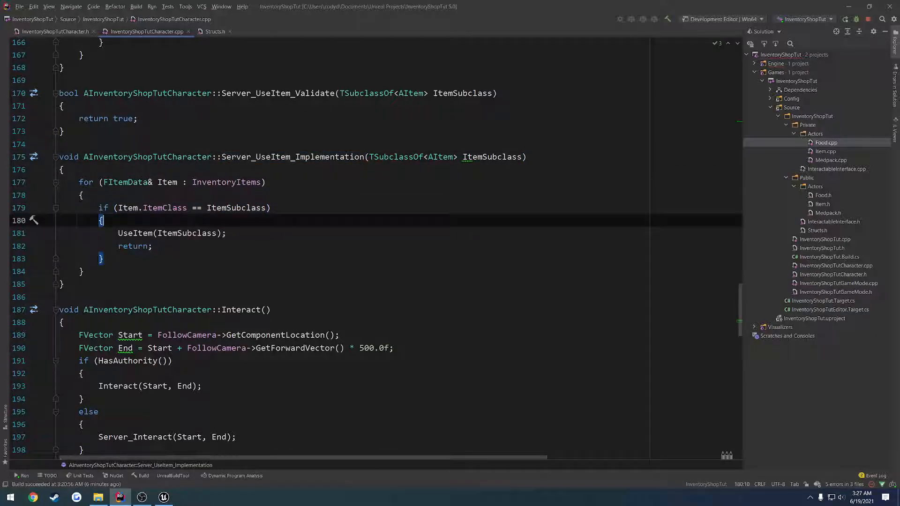
text(if ()
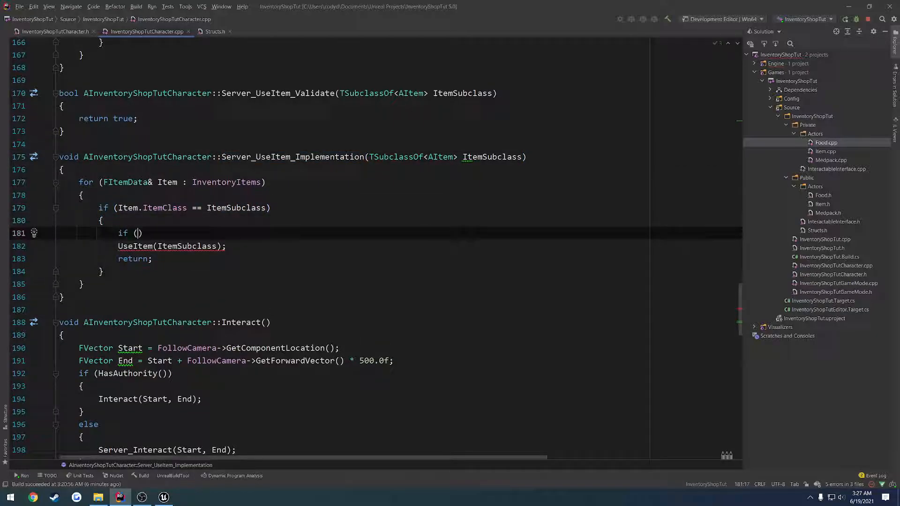
text(EDetailNodeType::Item->)
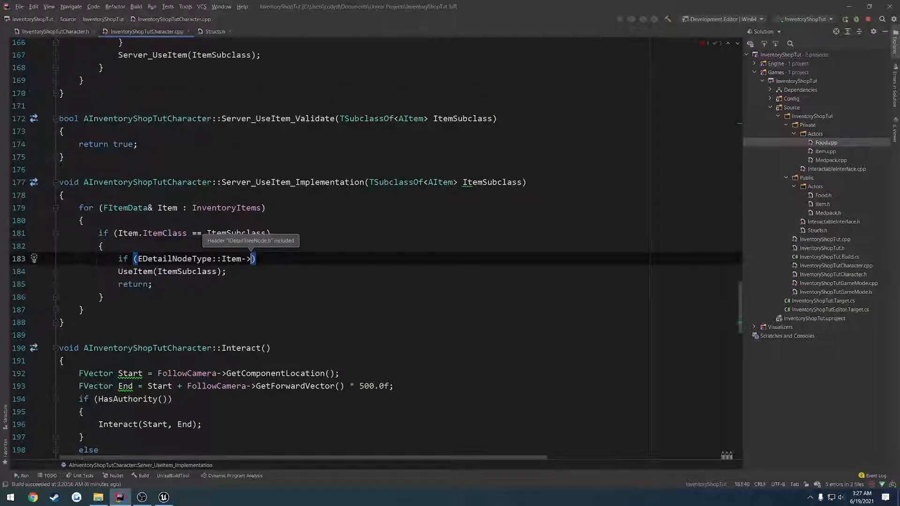
text(Item.)
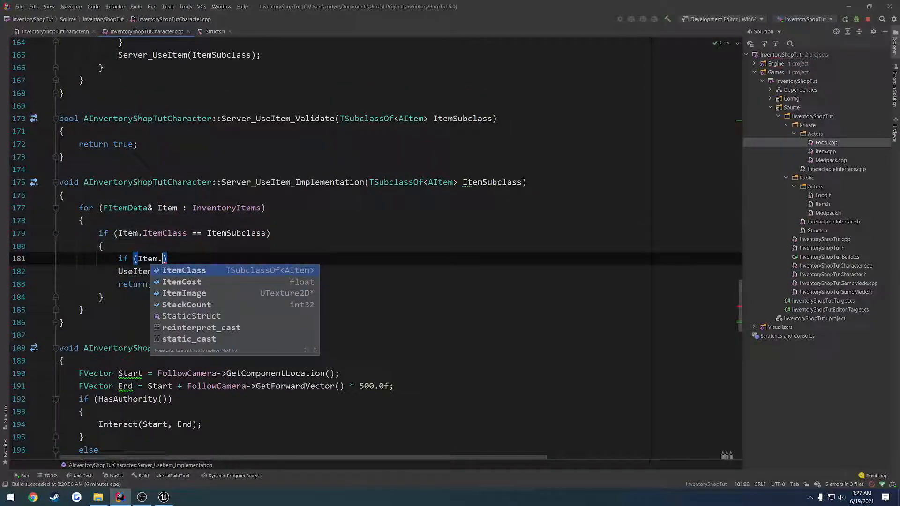
click(186, 305)
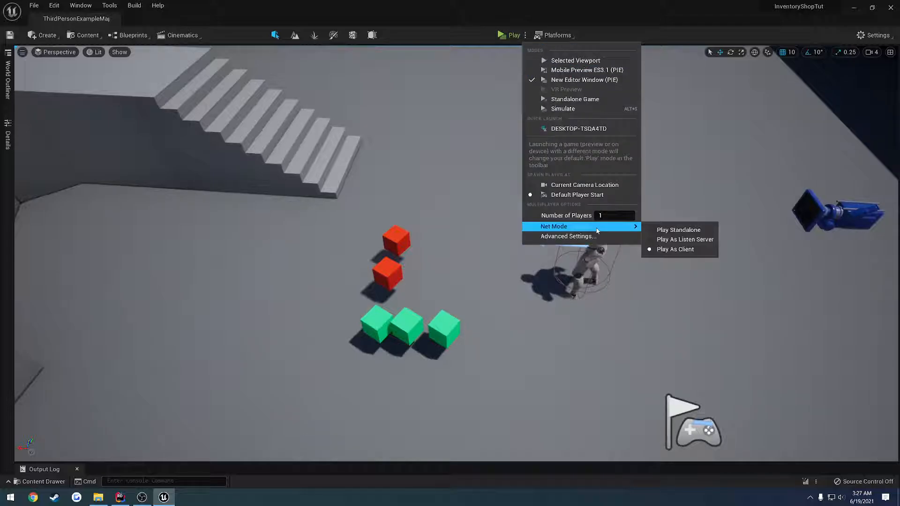
mouse_move(579, 80)
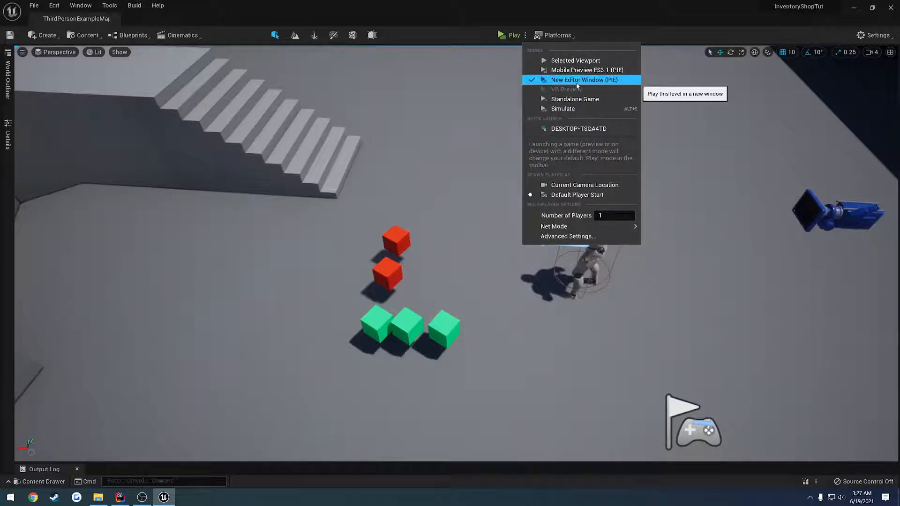
click(584, 79)
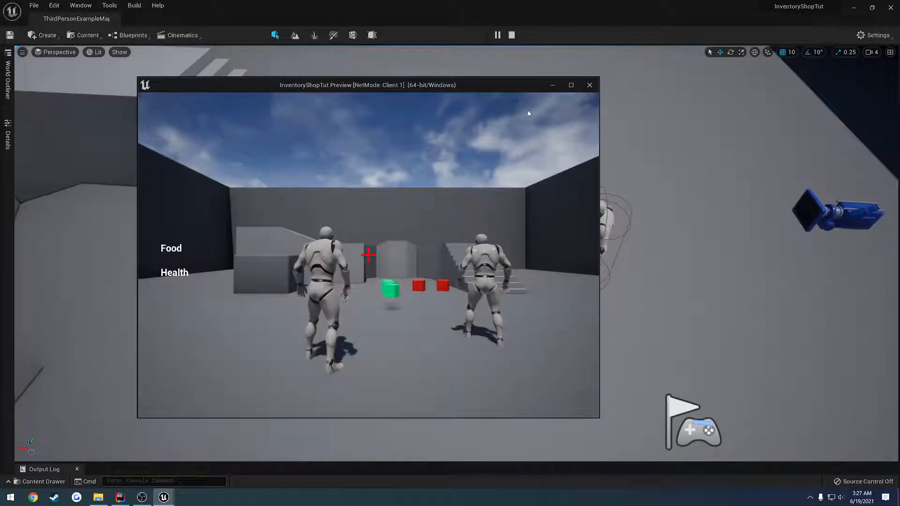
Restart play as New Editor Window (PIE) with 2 players, then bring up Cheat Engine
click(589, 84)
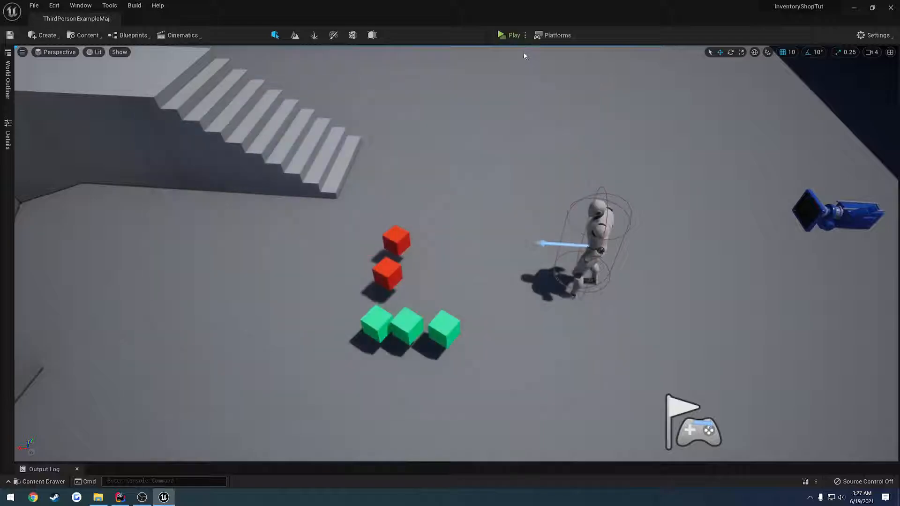
click(526, 35)
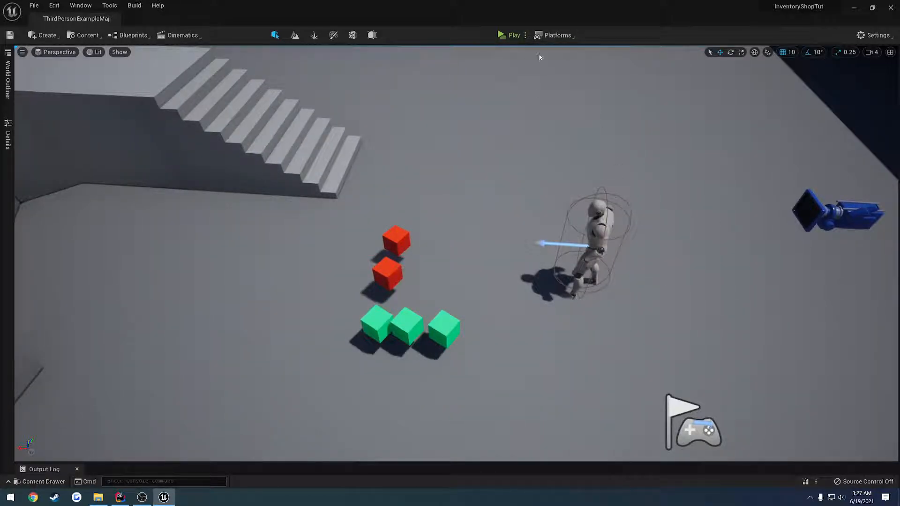
click(525, 35)
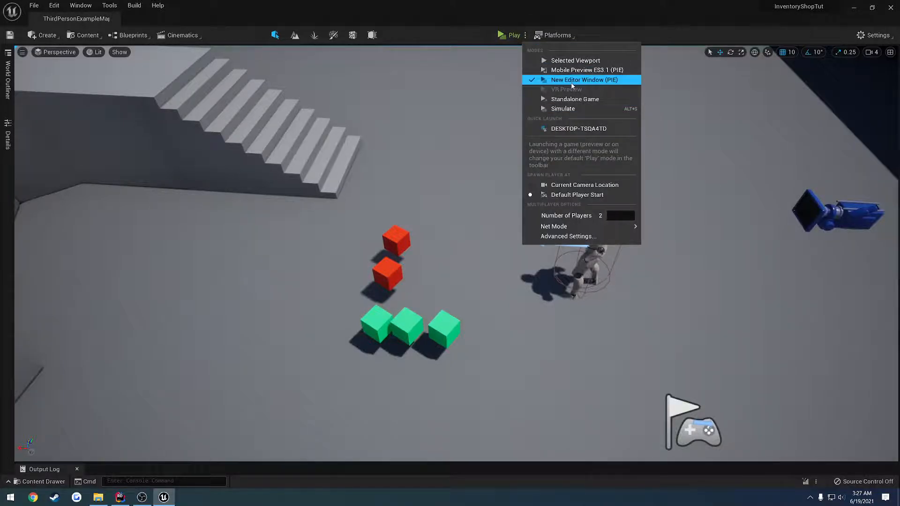
click(584, 80)
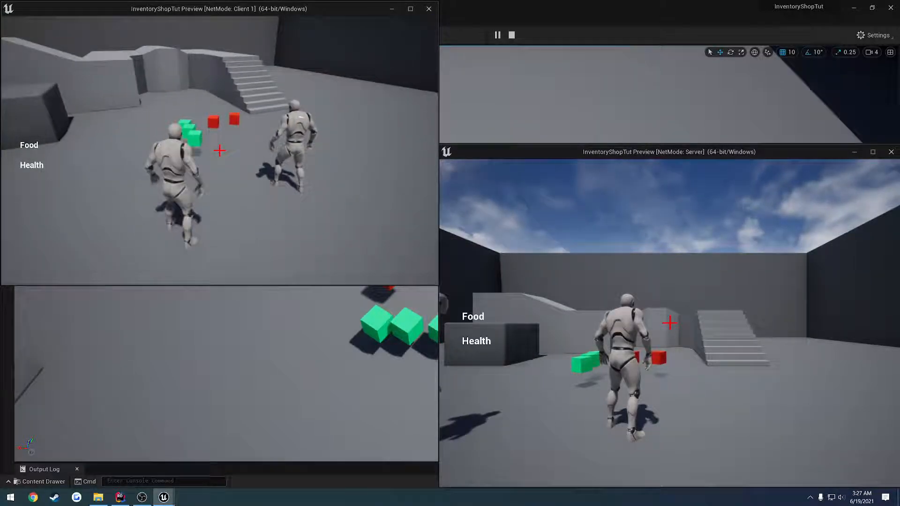
click(9, 497)
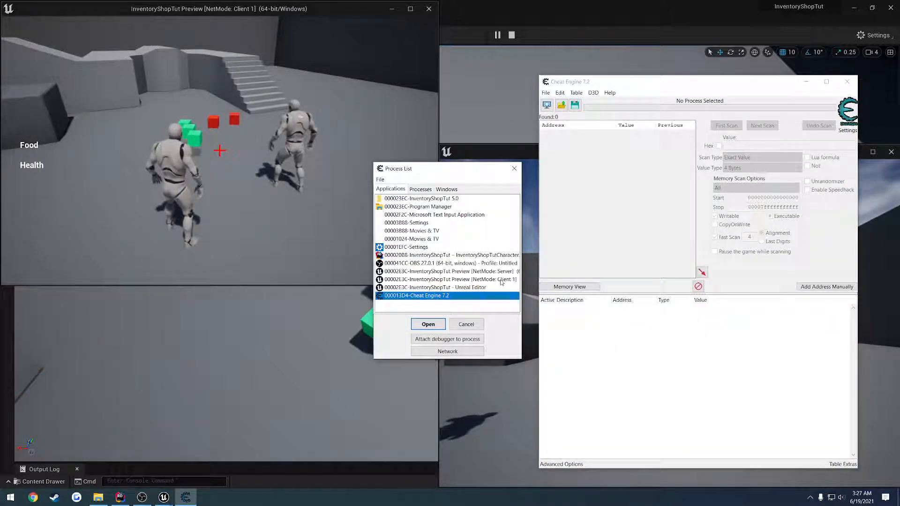
Attach to UnrealEditor.exe, scan down to seven addresses holding 6, add them and start editing one value
click(427, 324)
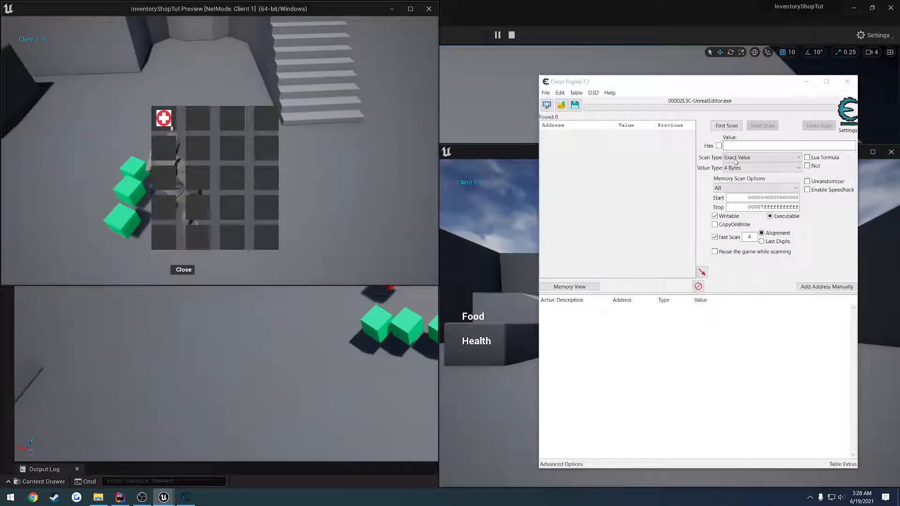
click(725, 125)
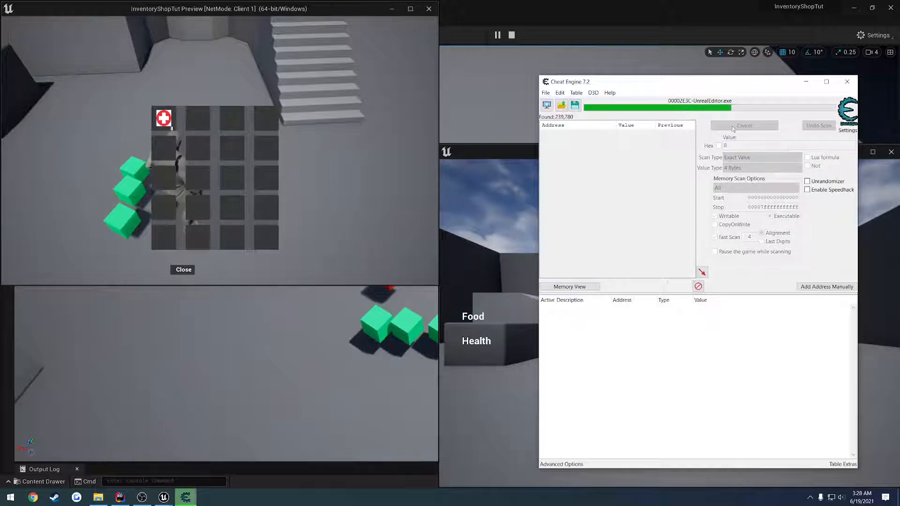
click(745, 126)
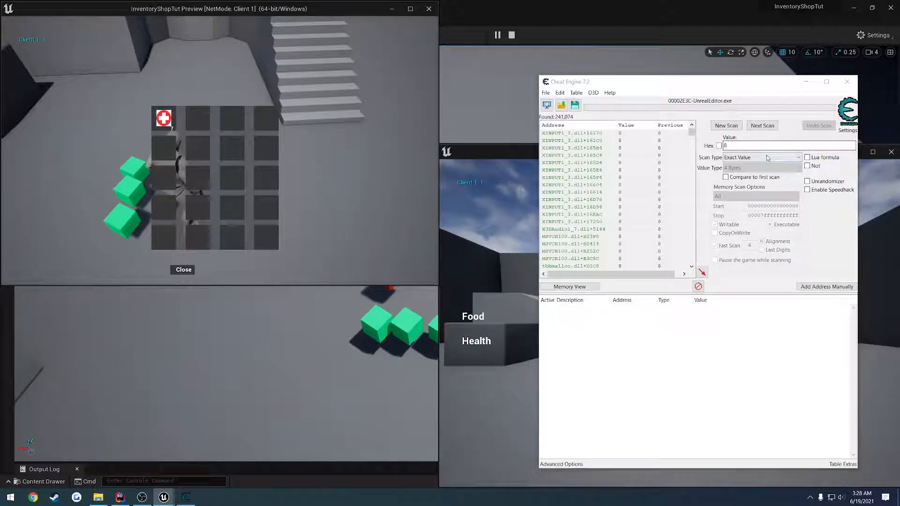
click(762, 125)
text(6)
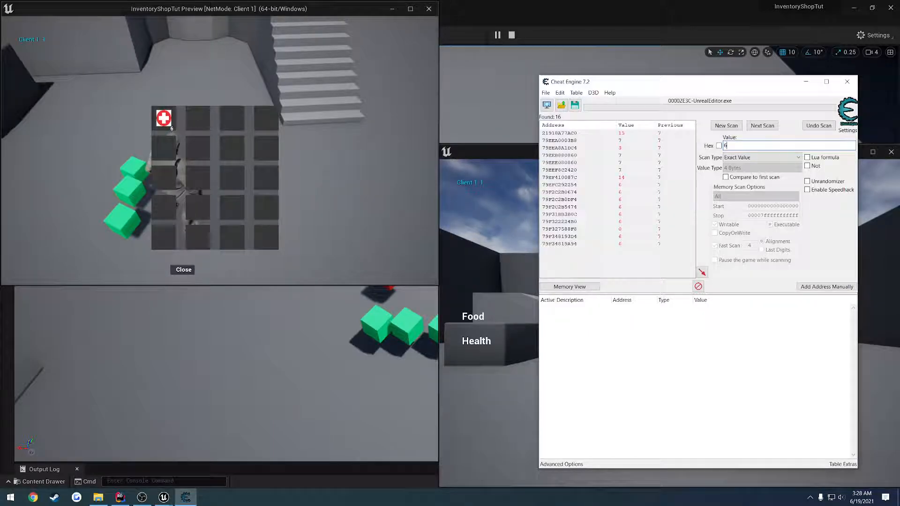
click(763, 125)
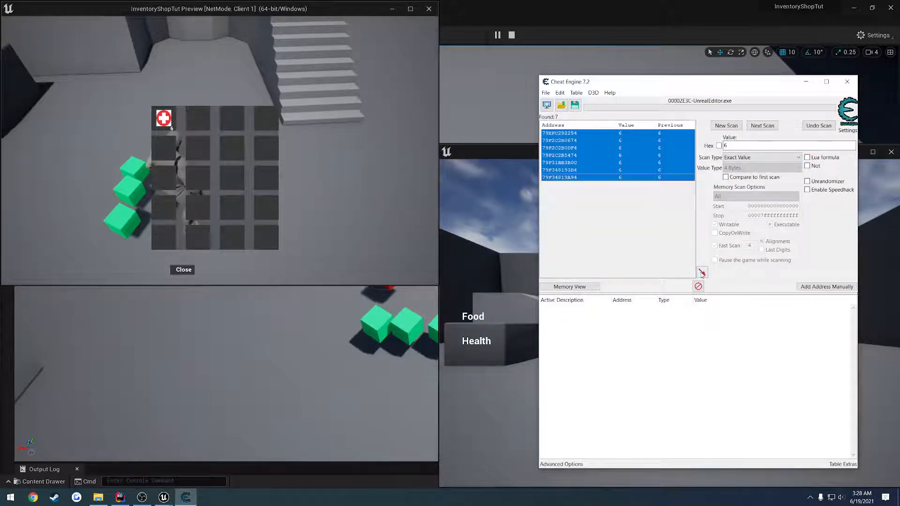
click(702, 272)
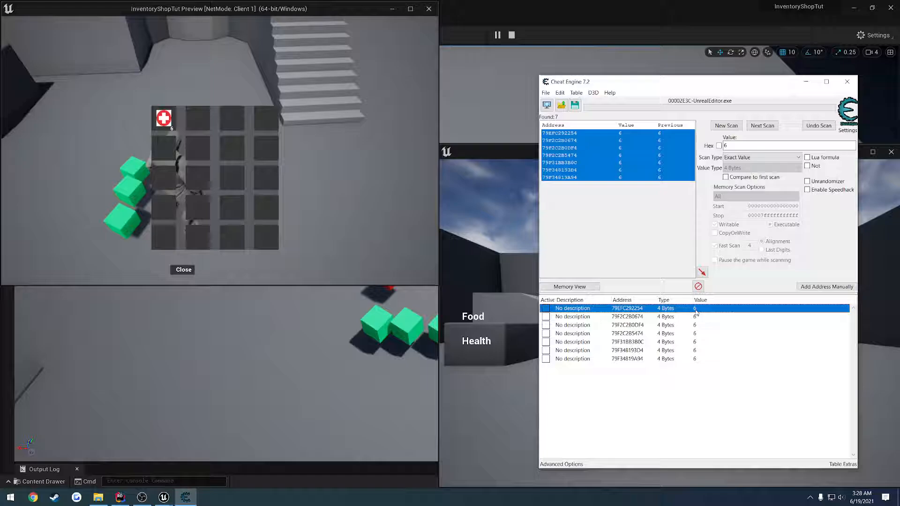
double_click(695, 316)
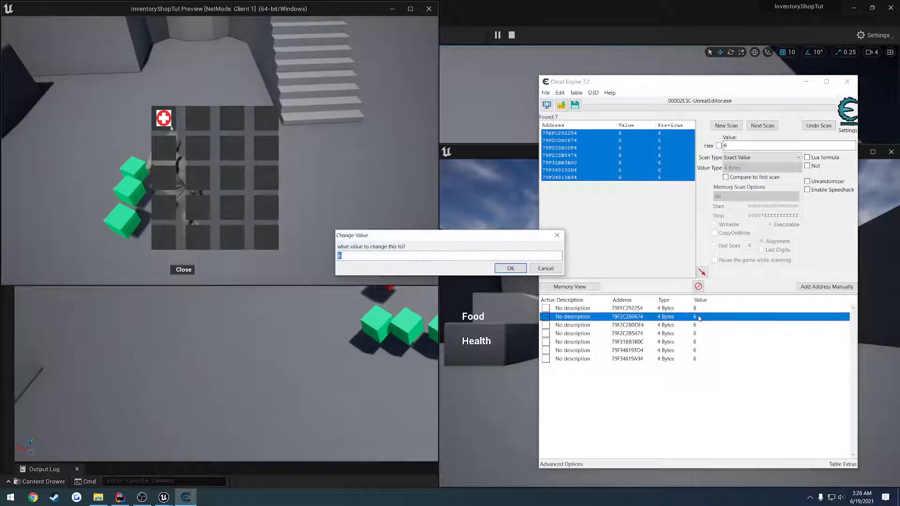
Confirm the edited stack count of 27, return to the Client 1 game and use medpacks
click(510, 268)
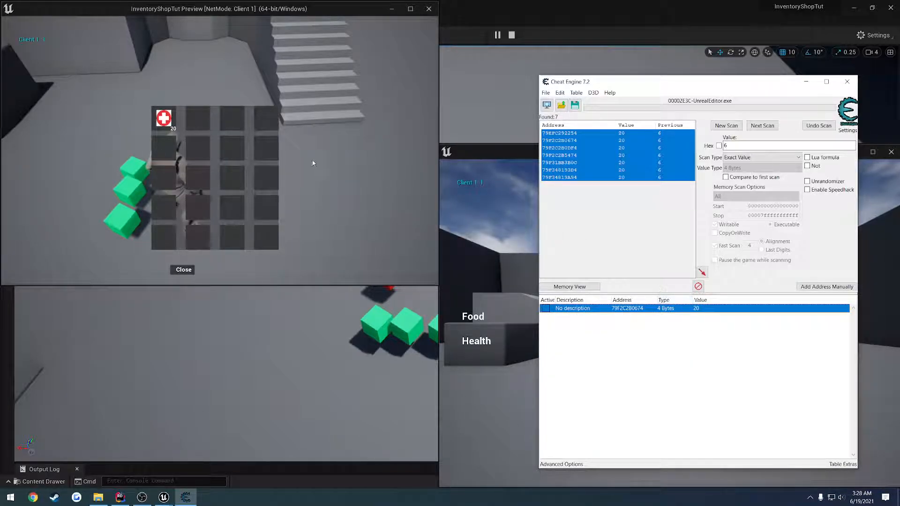
click(183, 270)
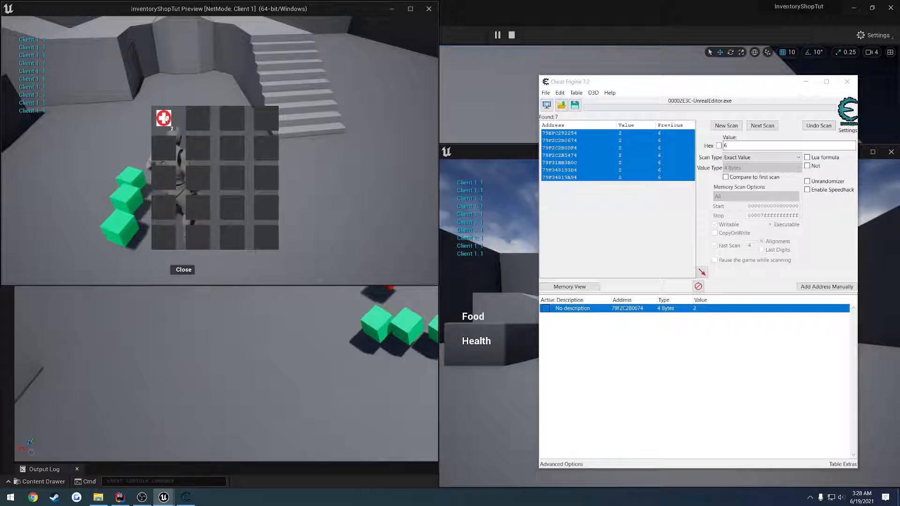
click(183, 270)
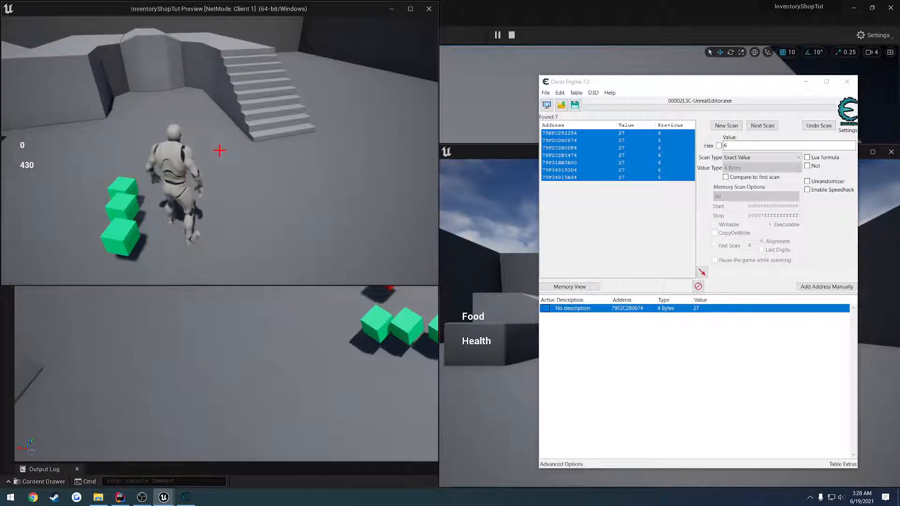
Switch back to Rider to review Server_UseItem_Implementation's new StackCount check
click(428, 9)
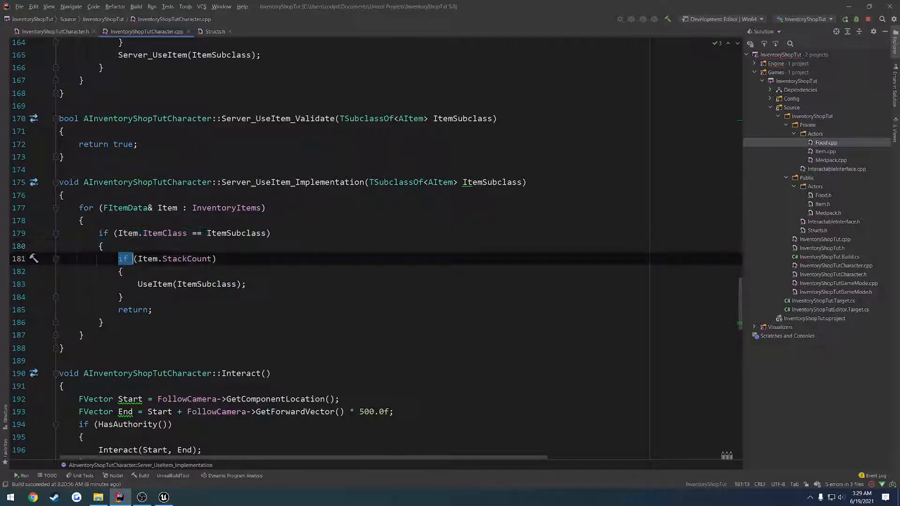
drag(118, 258, 124, 297)
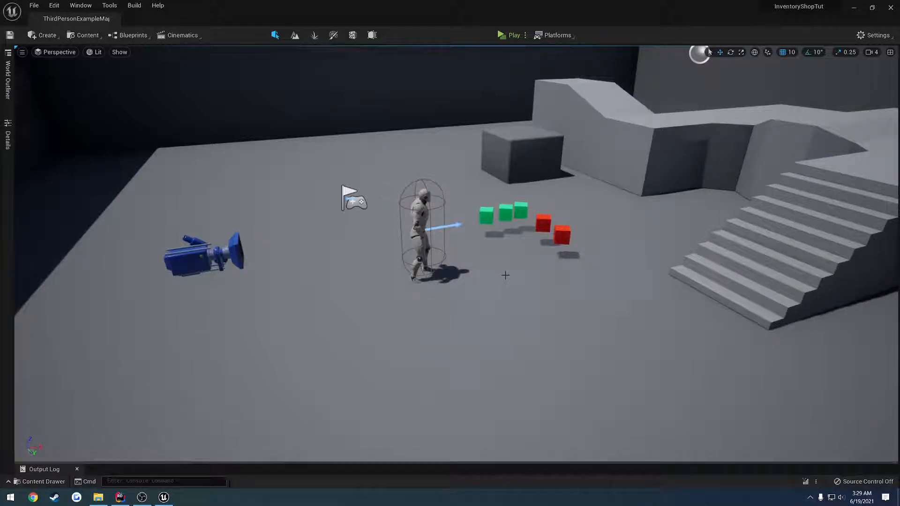
mouse_move(529, 263)
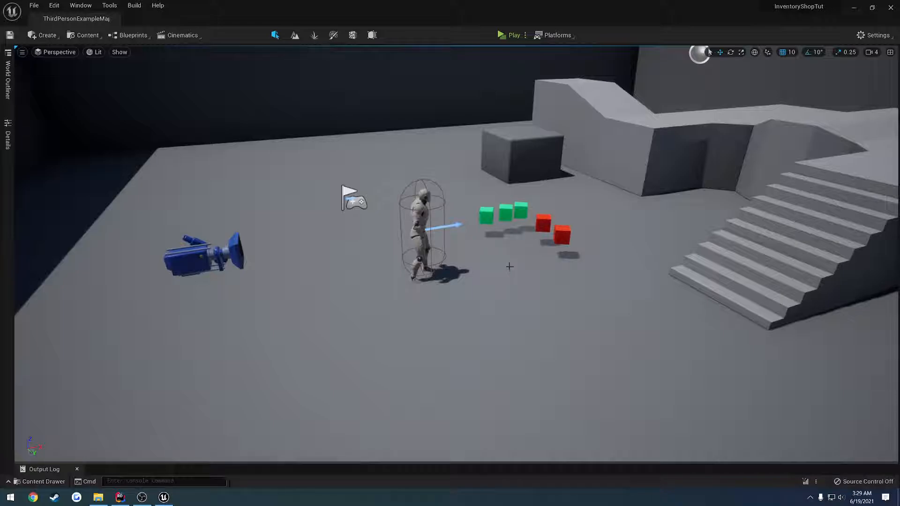
mouse_move(497, 276)
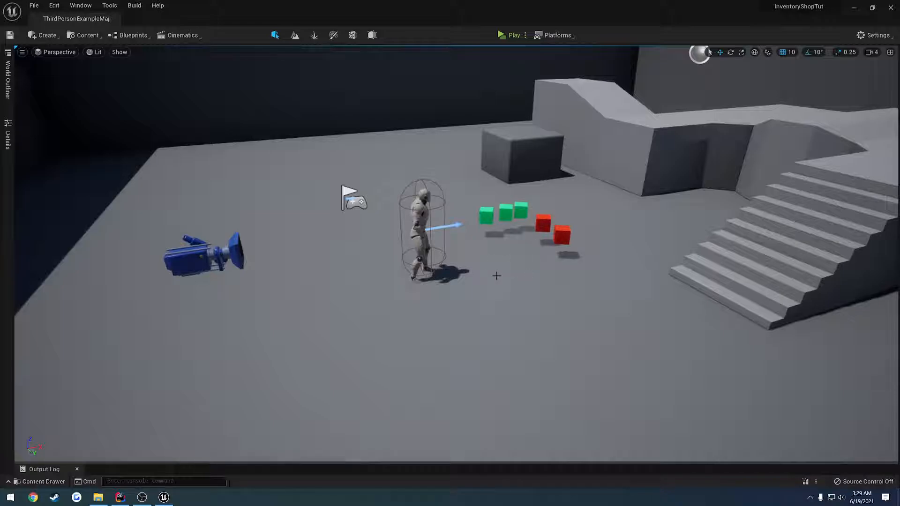
mouse_move(491, 265)
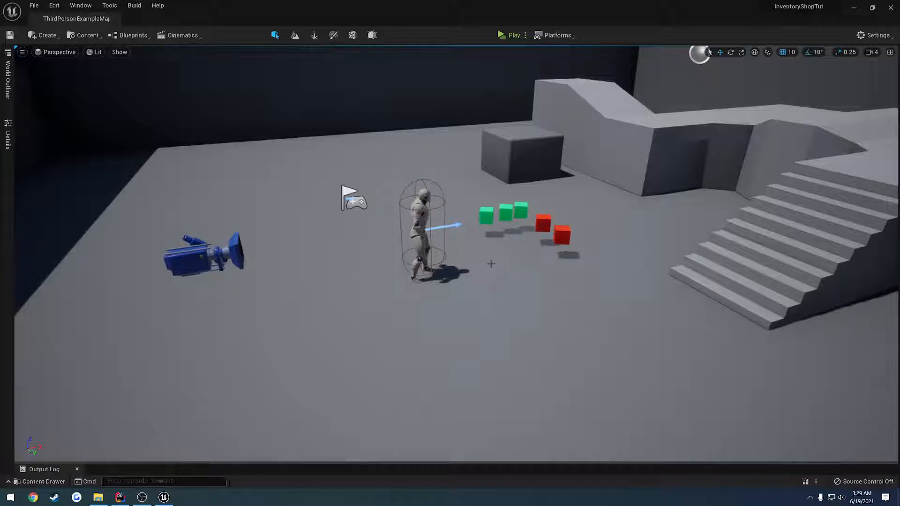
mouse_move(509, 267)
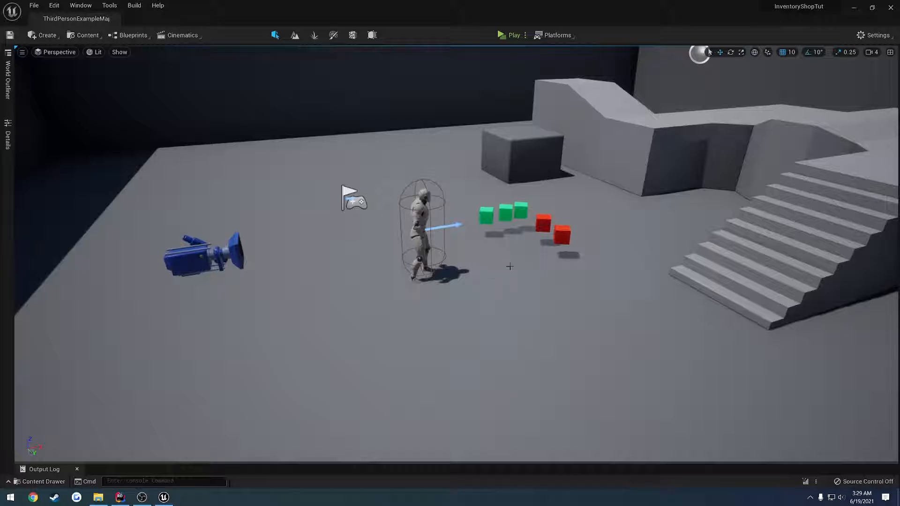
mouse_move(507, 276)
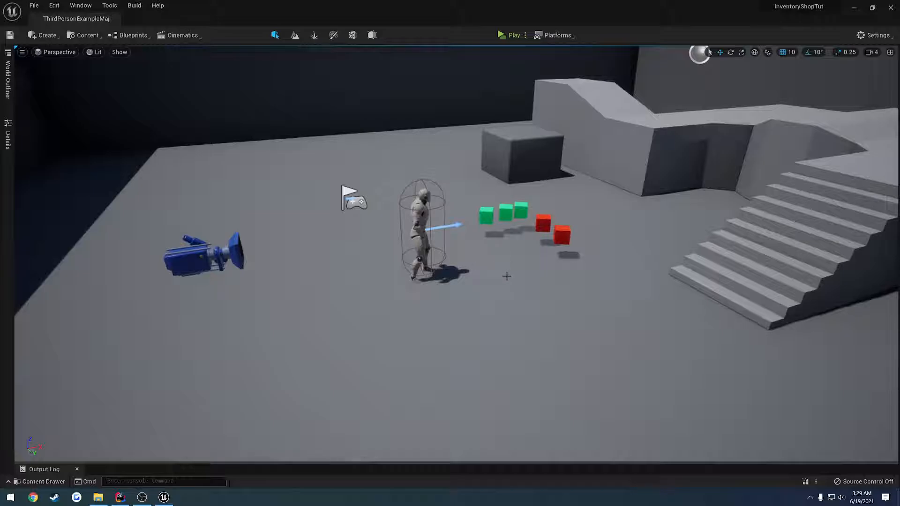
mouse_move(503, 274)
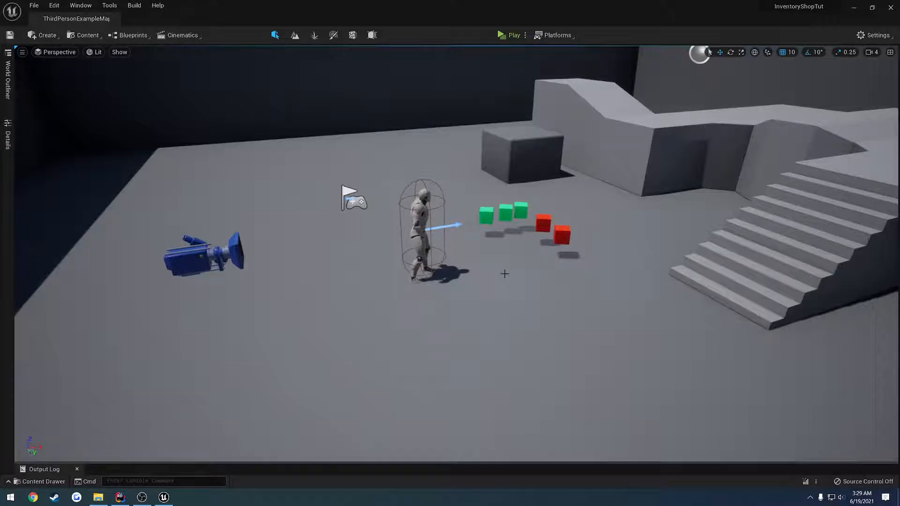
click(562, 236)
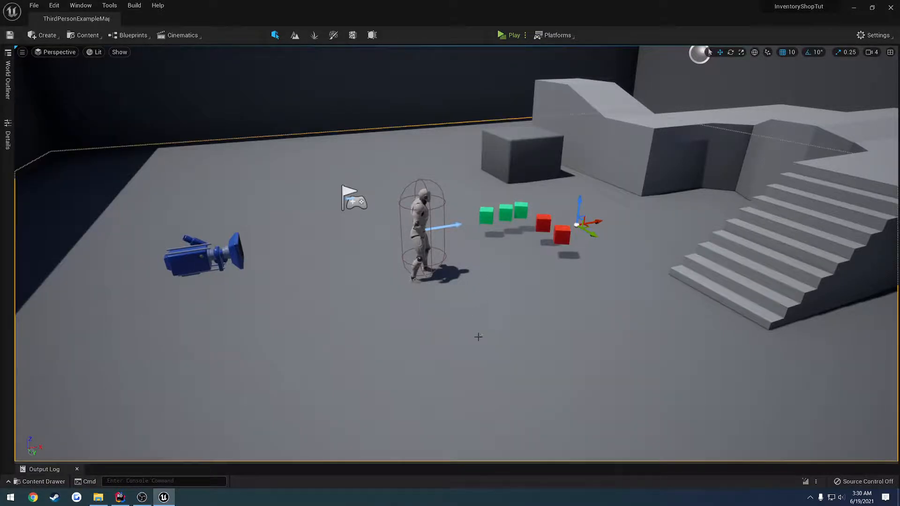